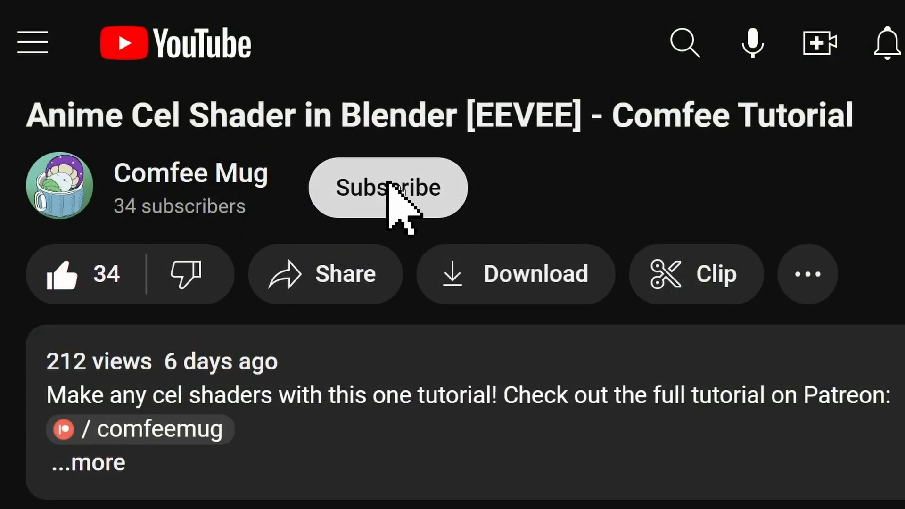
Step: Subscribe to the cel shader tutorial's creator and head to their channel page
{"action": "left_click", "coordinate": [387, 186]}
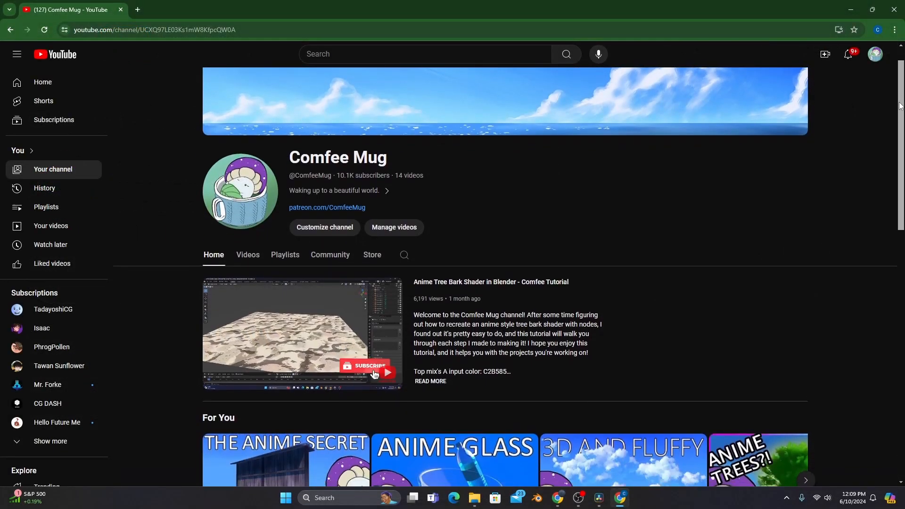
{"action": "scroll", "scroll_direction": "down", "scroll_amount": 3}
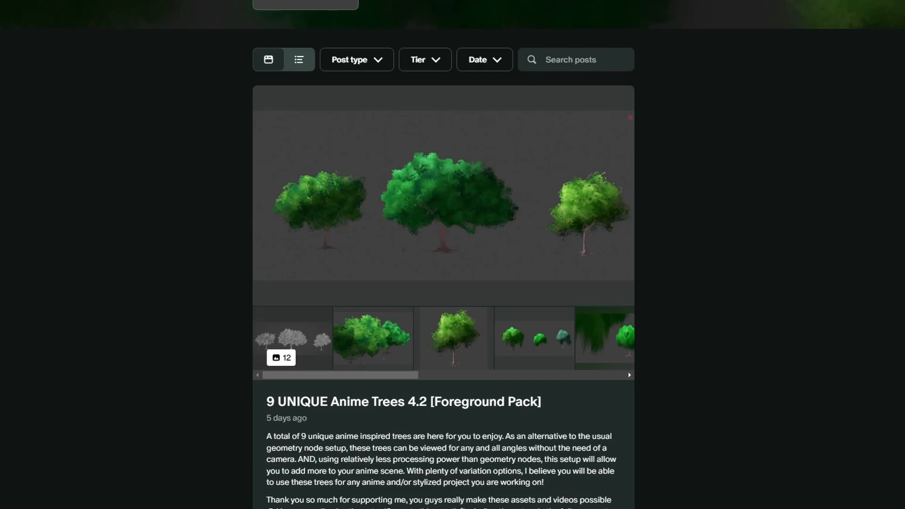
Step: Scroll through the 9 Unique Anime Trees 4.2 post down to its zip download link
{"action": "scroll", "scroll_direction": "down", "scroll_amount": 3}
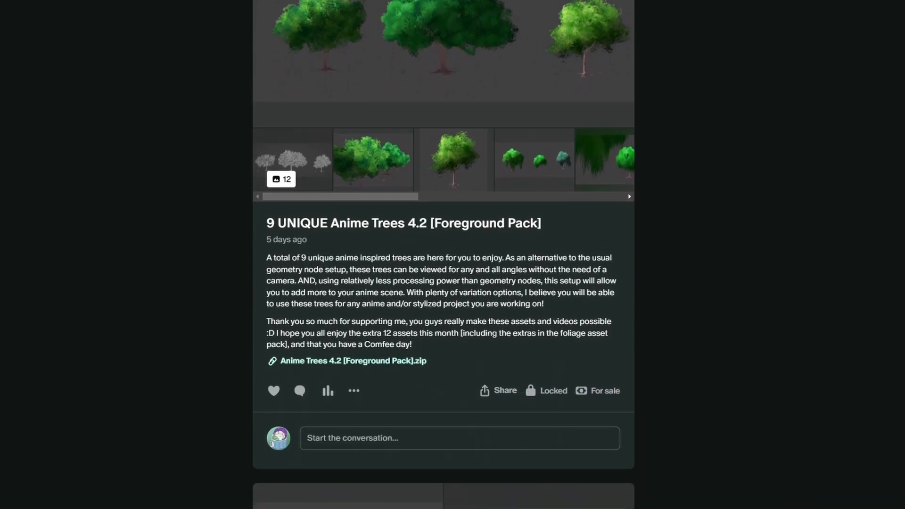
{"action": "scroll", "scroll_direction": "down", "scroll_amount": 3}
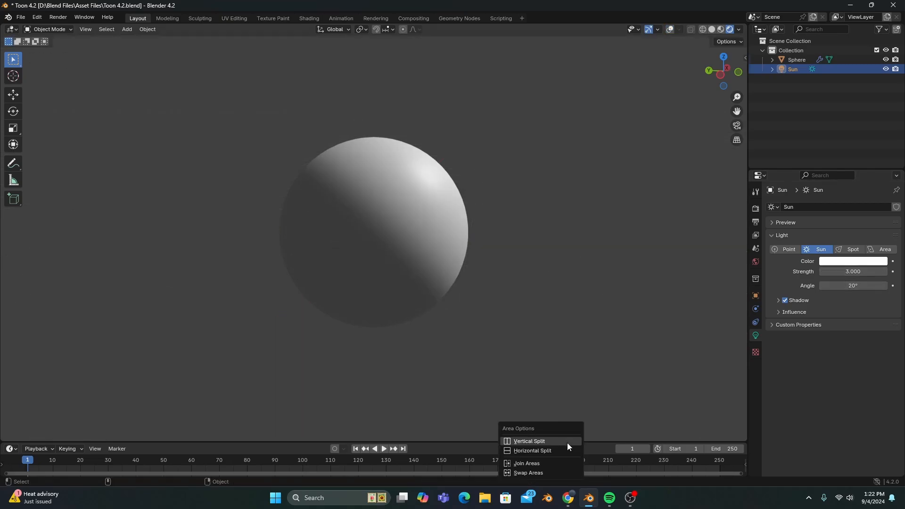
Step: Split the view for a Shader Editor and set the Color Ramp interpolation to Constant for hard bands
{"action": "left_click", "coordinate": [532, 451]}
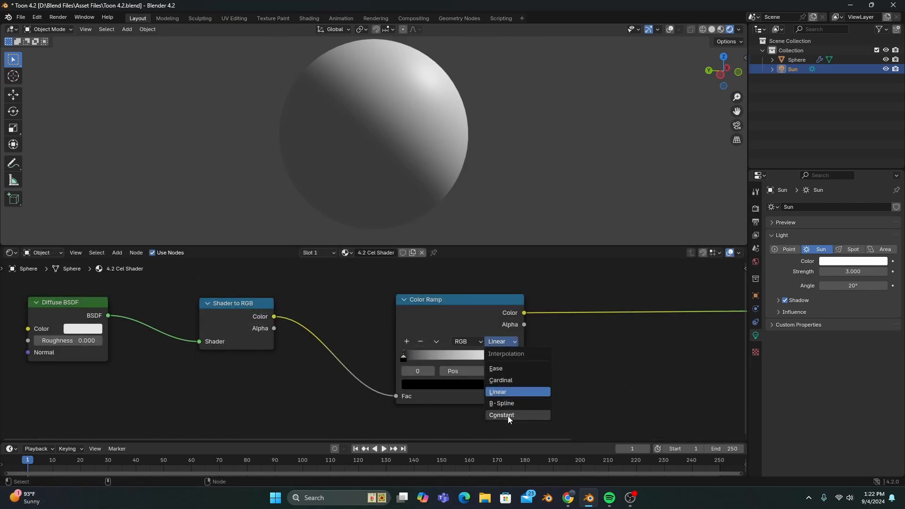
{"action": "left_click", "coordinate": [501, 414]}
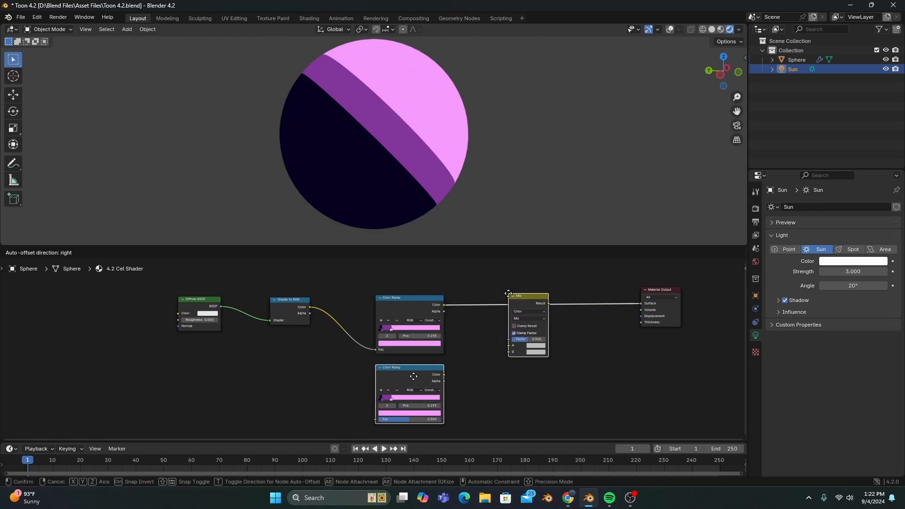
Step: Drop a Mix Color node onto the output link and change its blending mode for the two ramps
{"action": "left_click", "coordinate": [529, 317]}
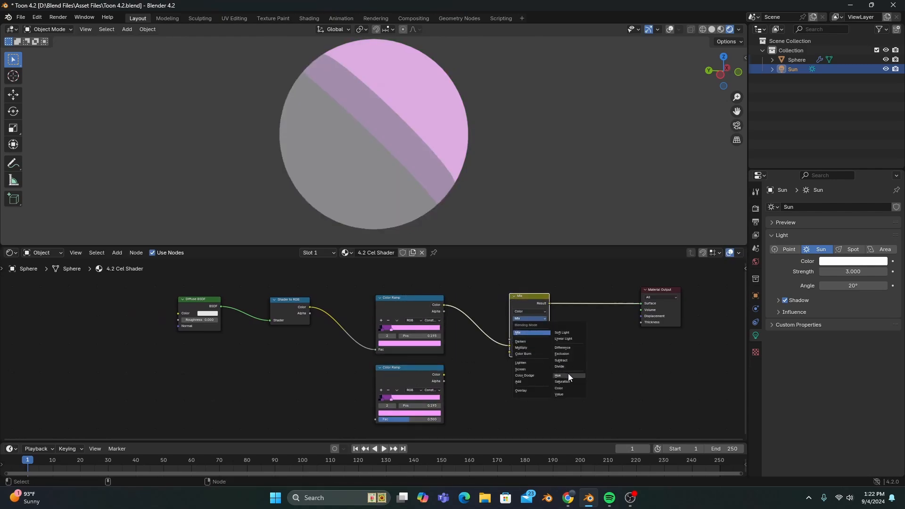
{"action": "left_click", "coordinate": [558, 376]}
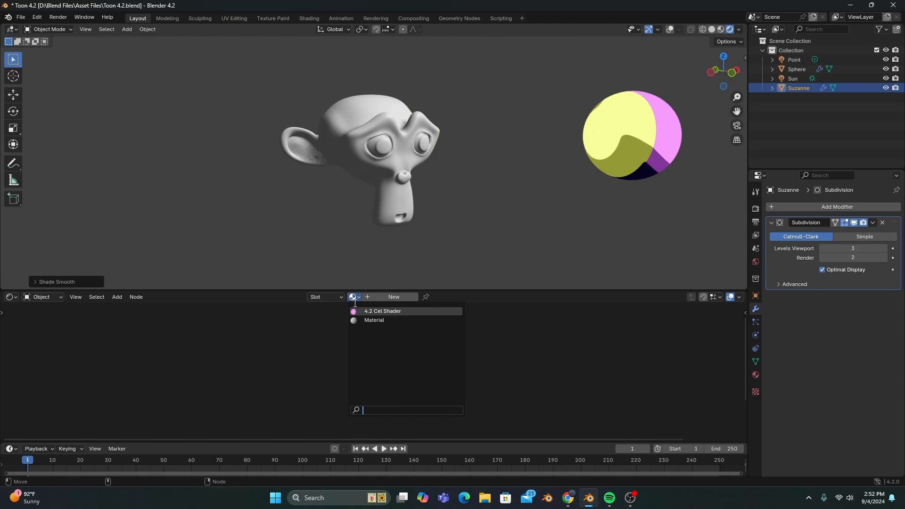
Step: Assign the 4.2 Cel Shader material to the smooth, subdivided Suzanne
{"action": "left_click", "coordinate": [383, 313]}
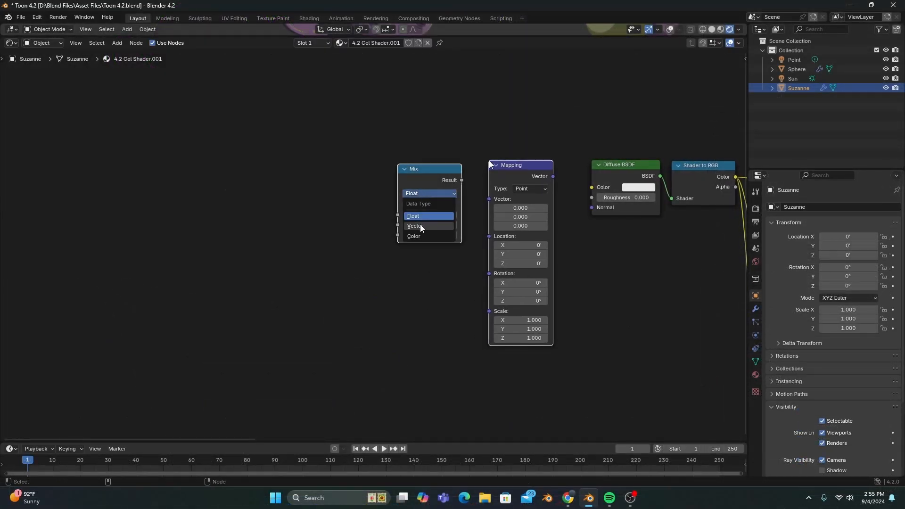
Step: Set the Mix node to Vector so Suzanne's normals blend with spherical texture coordinates
{"action": "left_click", "coordinate": [416, 225]}
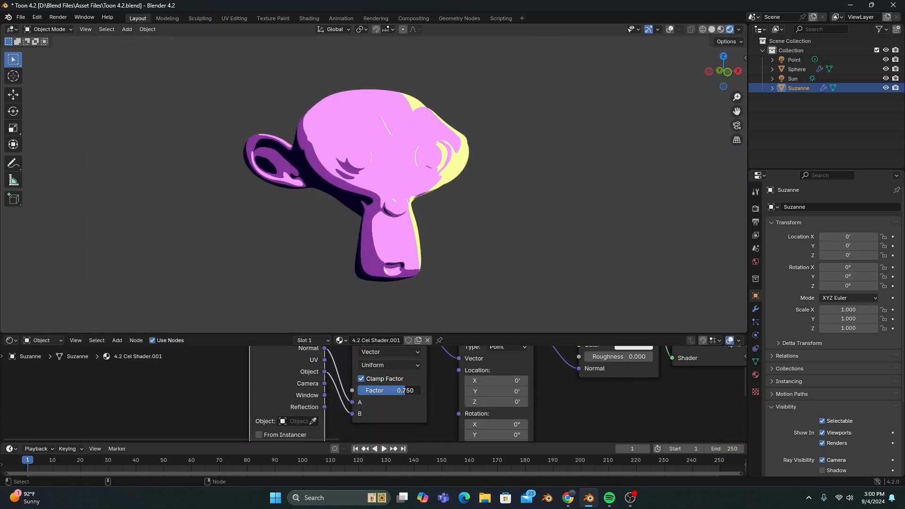
Step: Drag the vector Mix factor from 0.750 up to 1.000 for fully spherical shading
{"action": "left_click_drag", "start_coordinate": [404, 390], "coordinate": [422, 391]}
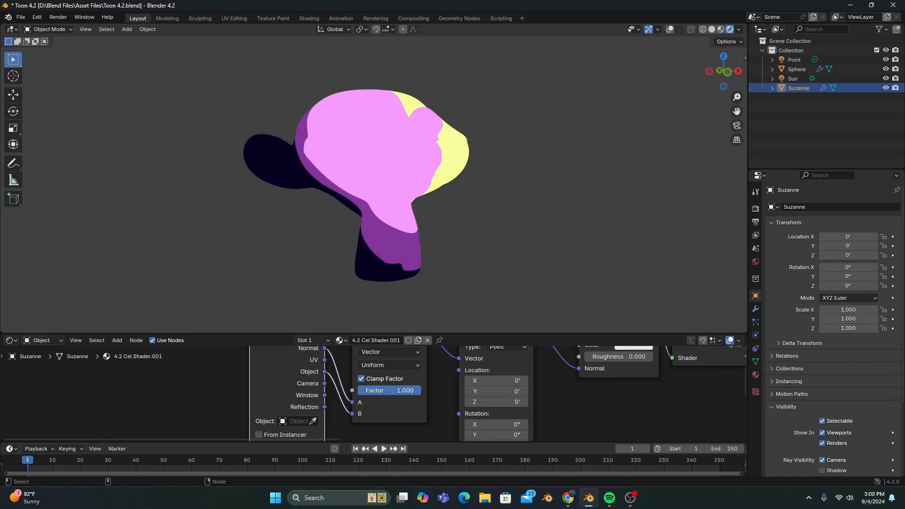